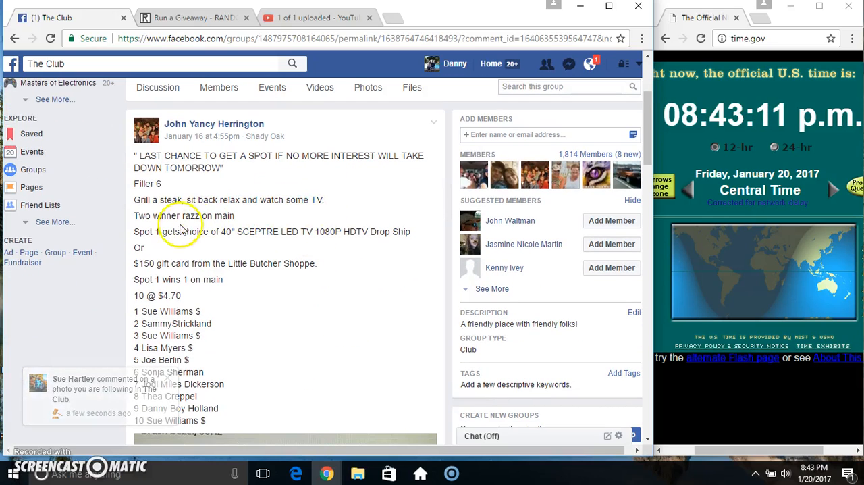
Select the ten numbered giveaway names in the post and copy them
scroll(down, 3)
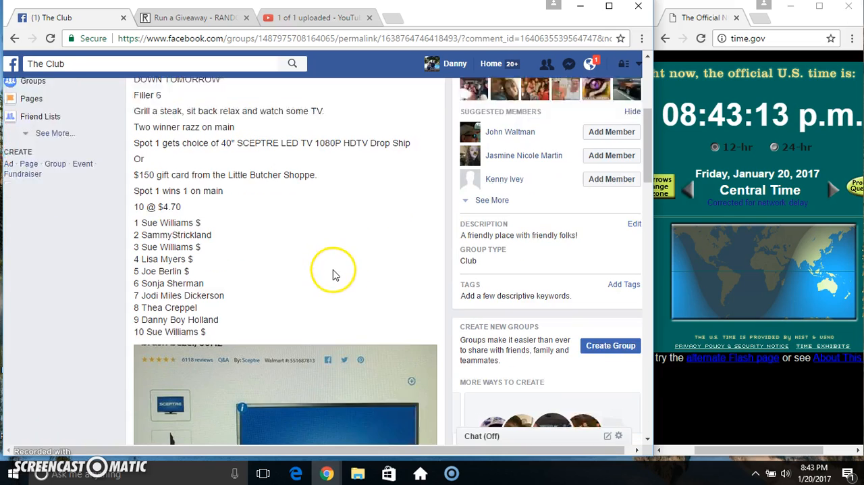
scroll(down, 3)
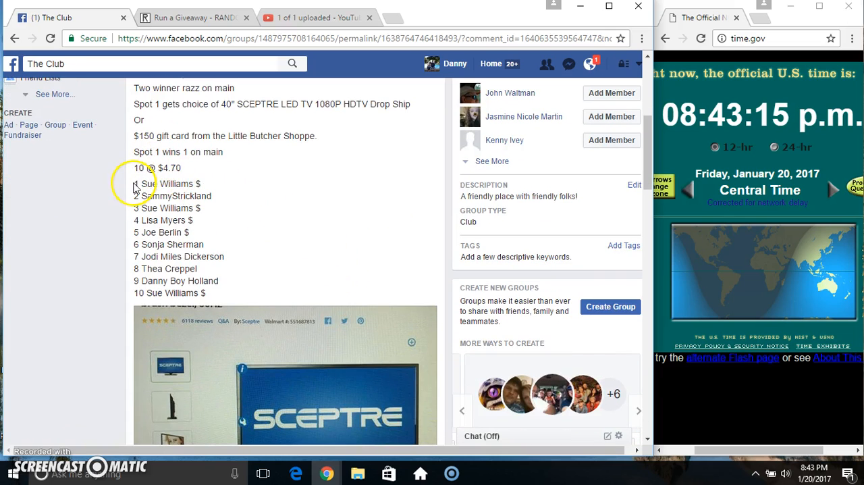
drag(135, 184, 227, 292)
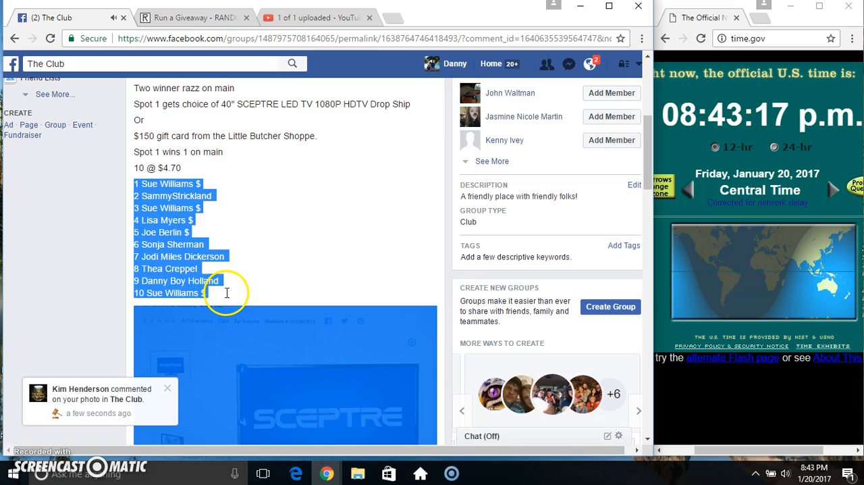
right_click(197, 281)
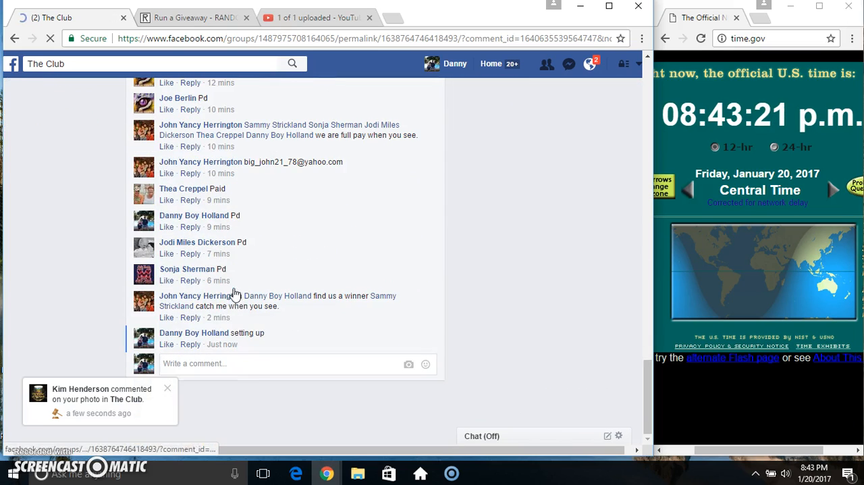
Comment 'live' on the thread, check the clock, and switch to the RANDOM.ORG giveaway form
click(264, 363)
text(live)
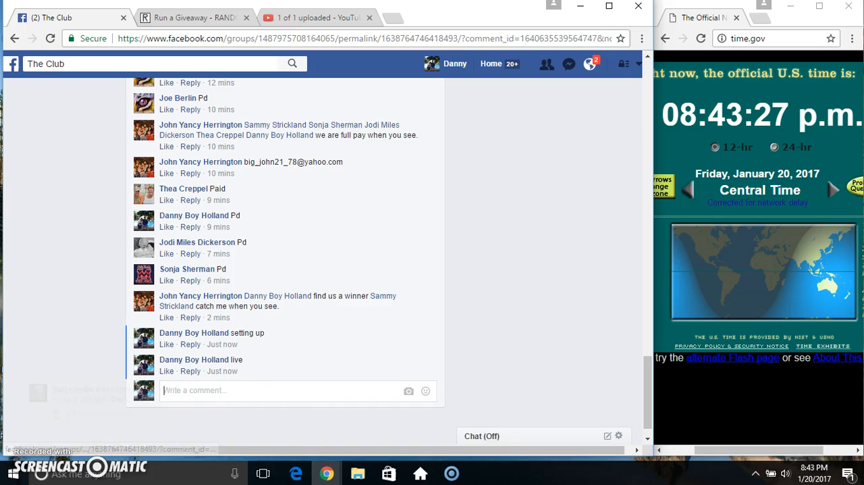
click(816, 472)
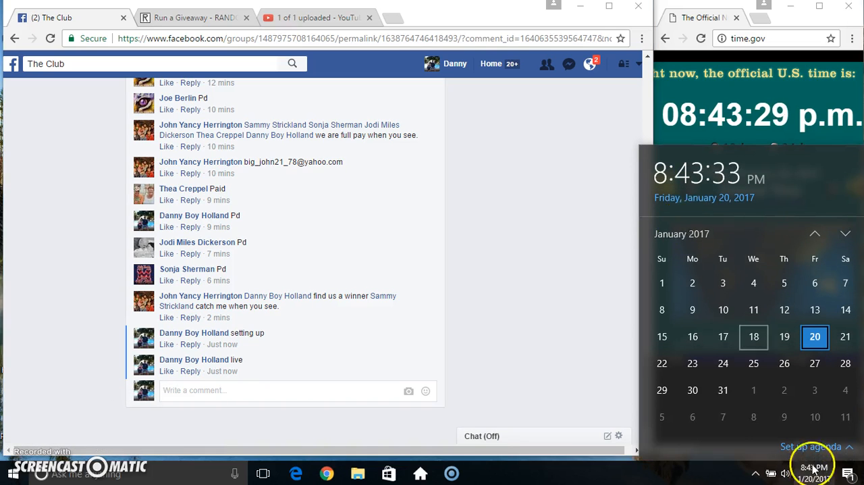
click(189, 16)
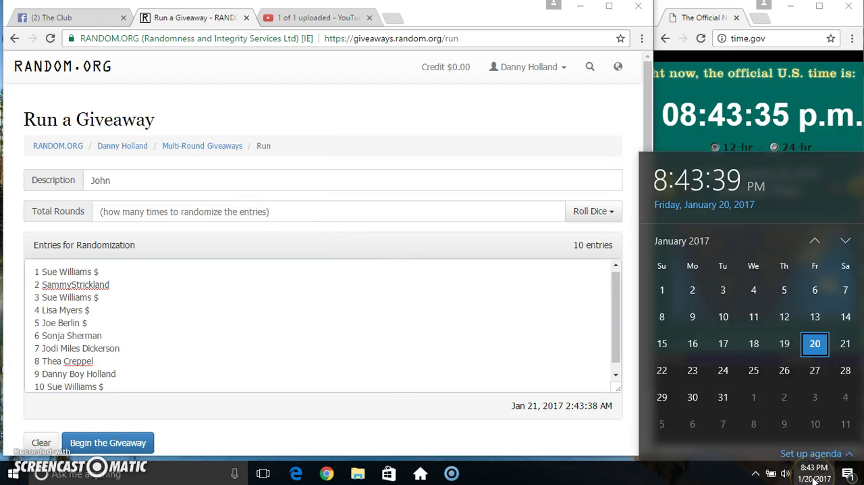
Roll 2d6 so Total Rounds becomes 8 and accept the result
click(593, 211)
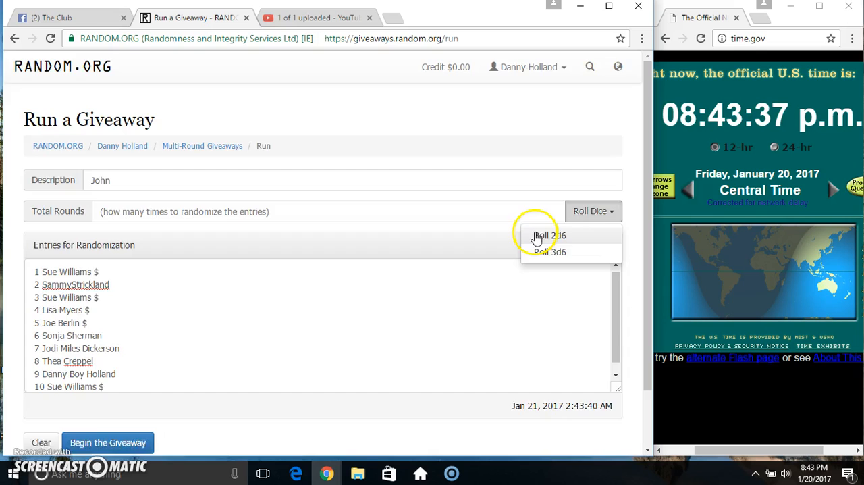
click(548, 235)
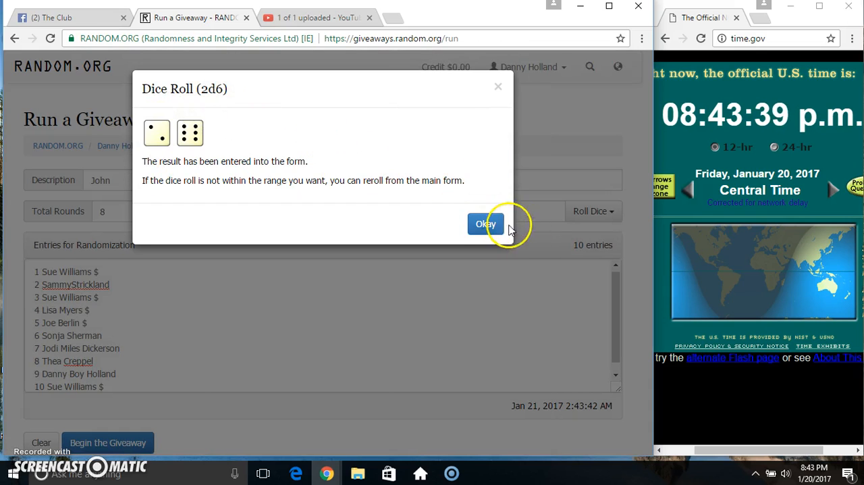
click(486, 224)
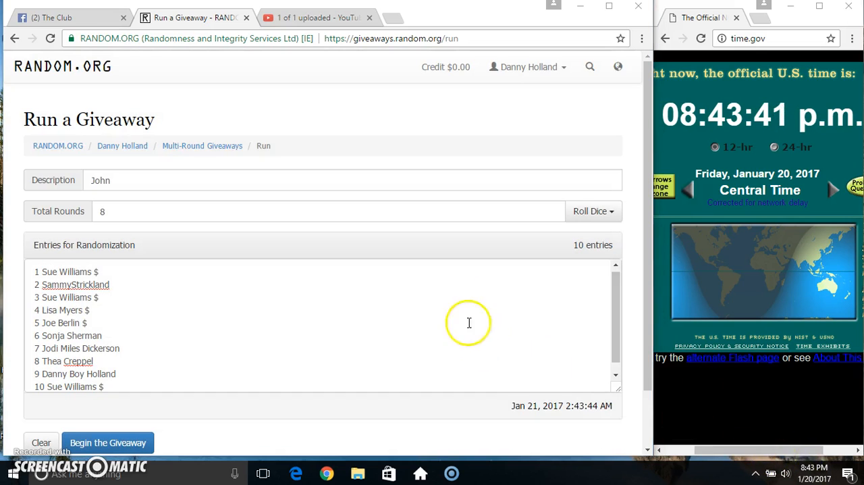
Begin the giveaway to start randomizing the ten entries
click(108, 441)
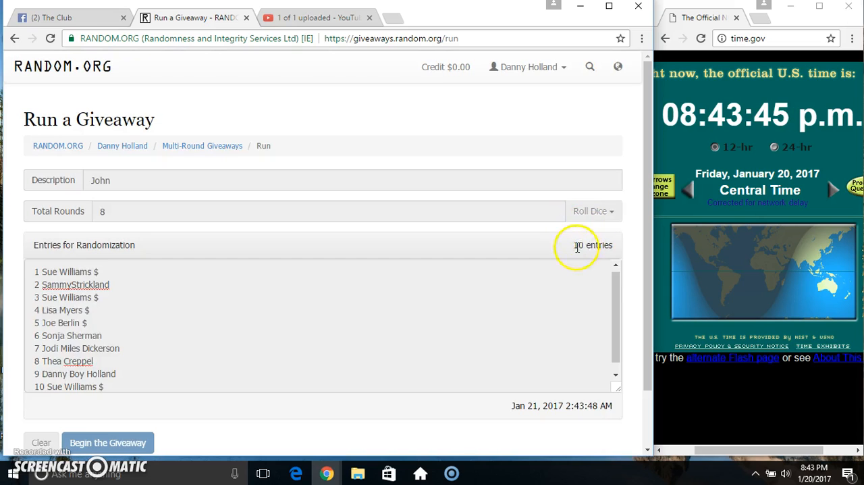
click(93, 443)
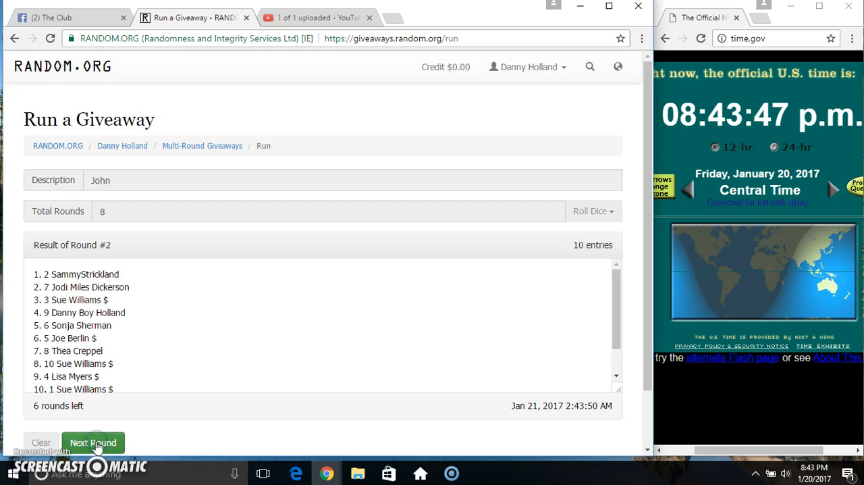
click(91, 443)
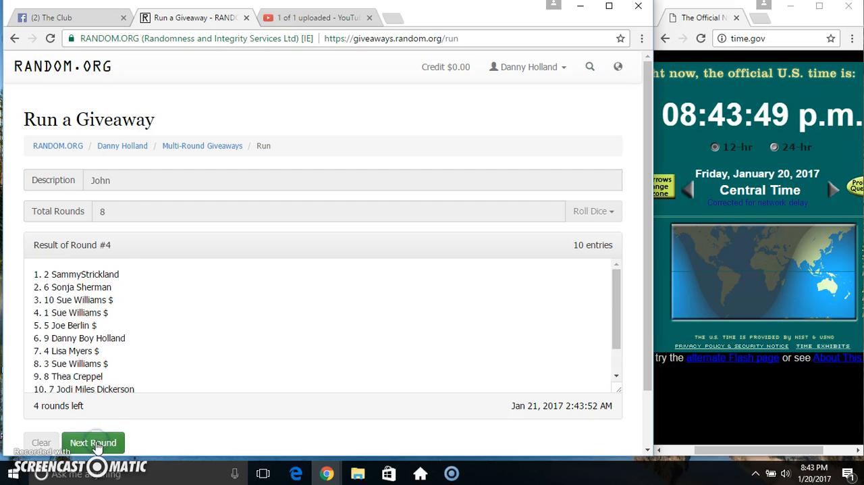
click(92, 442)
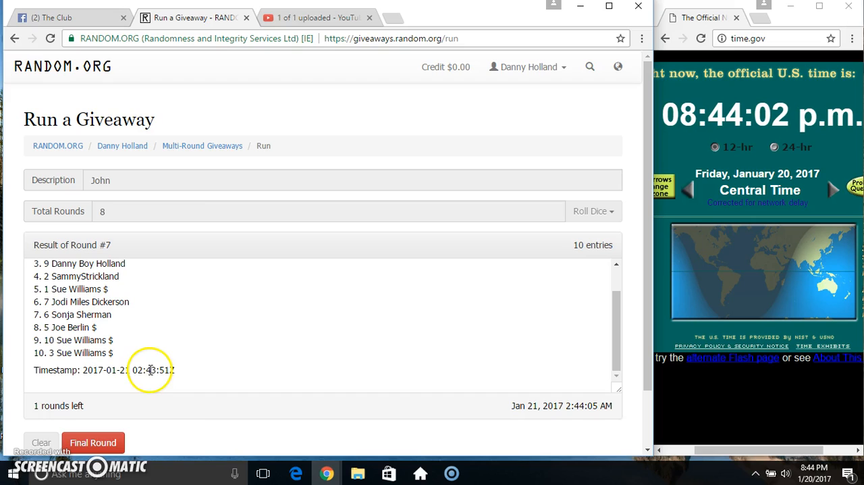
click(92, 442)
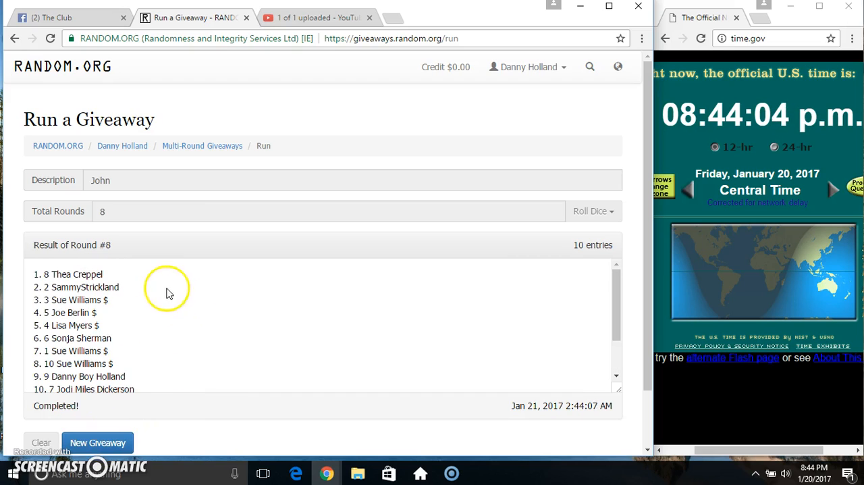
double_click(68, 273)
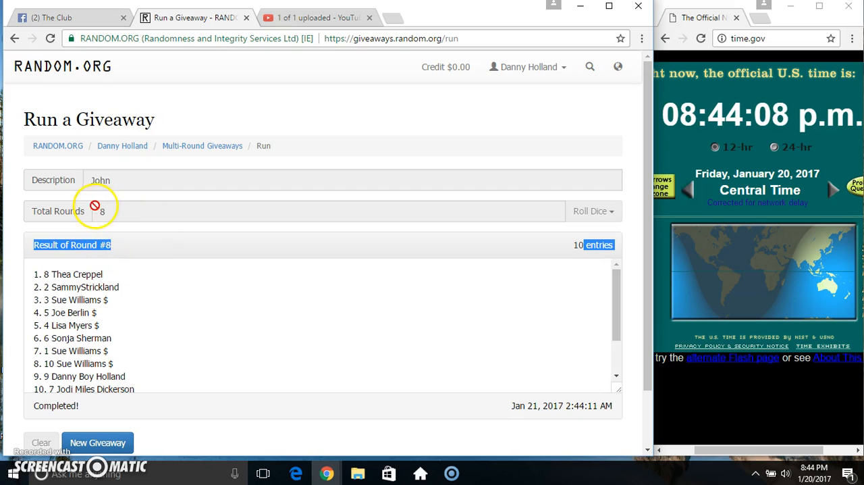
Post a 'done' comment on the Facebook thread and check the clock
scroll(down, 3)
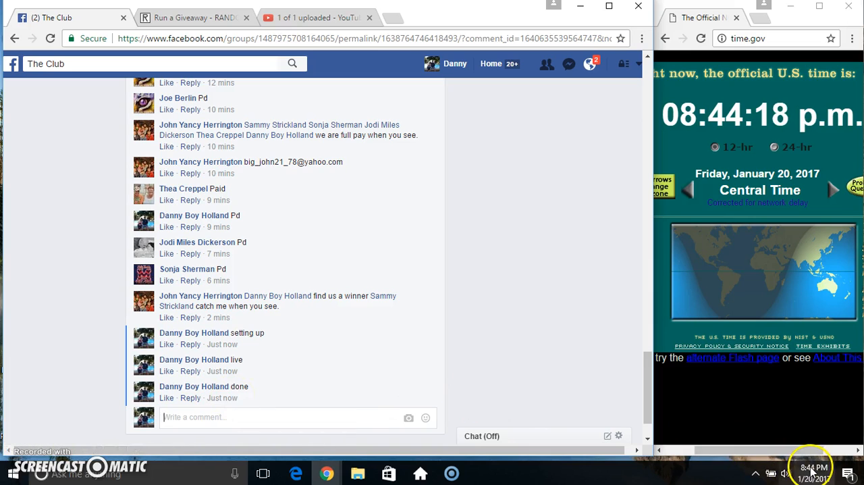
click(815, 470)
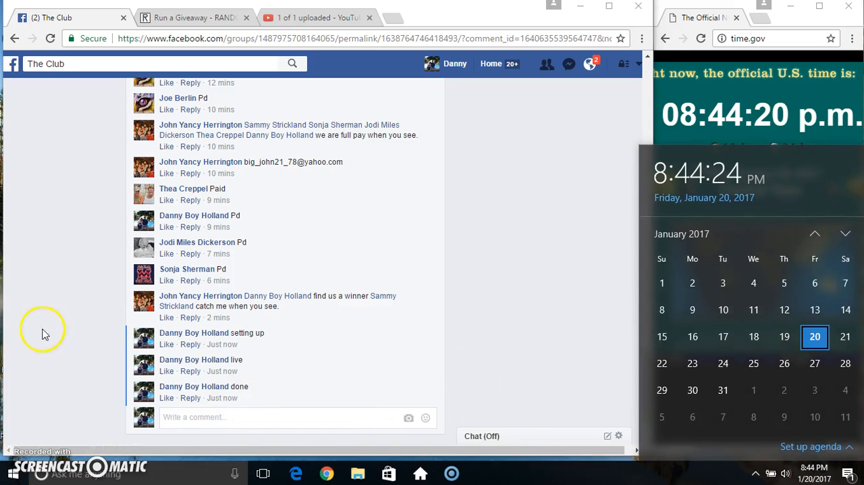